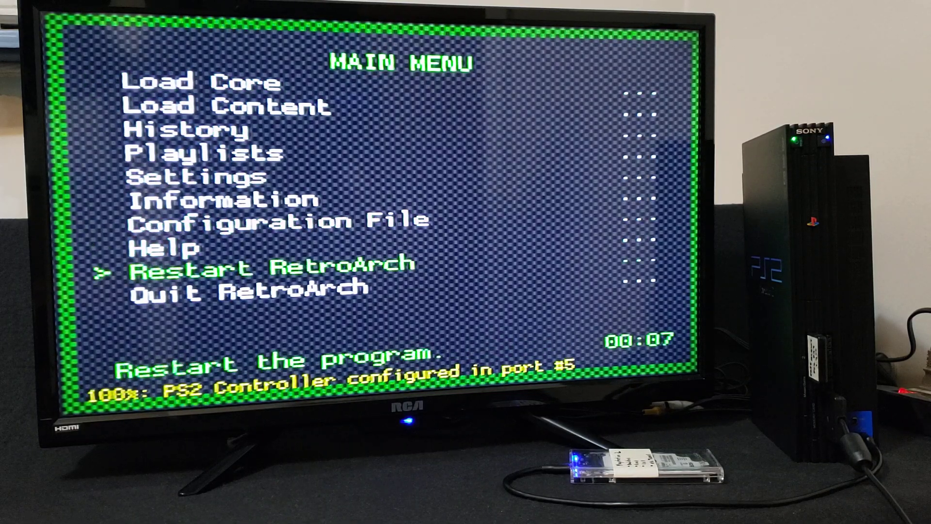
Move down the RetroArch main menu toward Load Core.
key(Down)
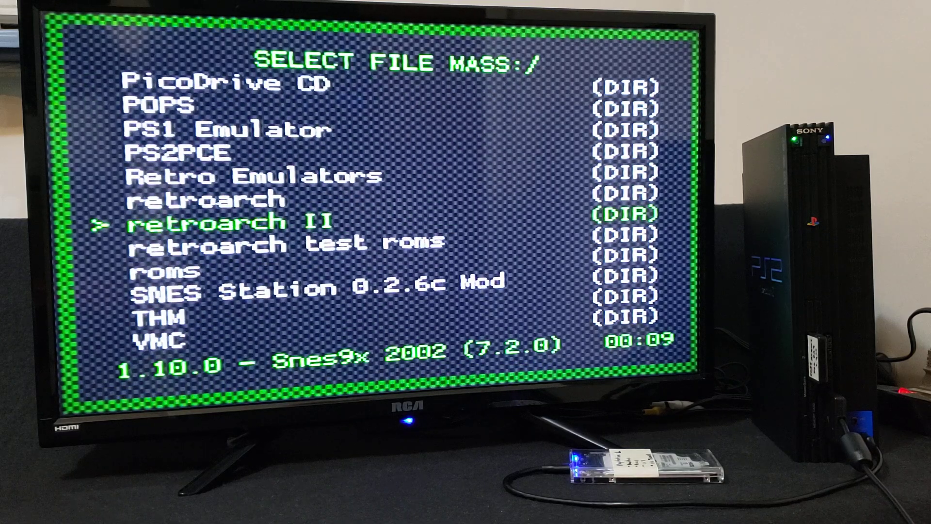
Browse mass:/ into the test roms folder and launch the Super Mario World SNES ROM.
key(down)
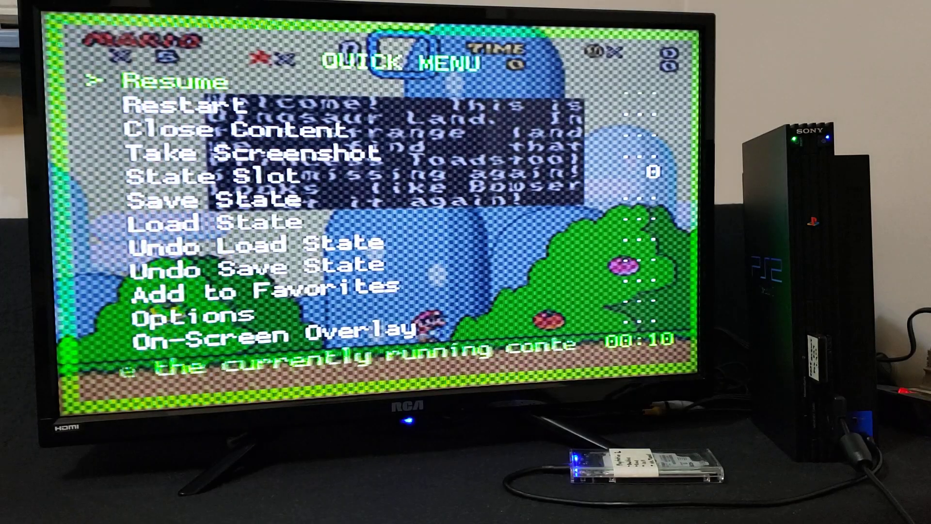
Close the Super Mario World content and load the FCEUmm NES core.
key(down)
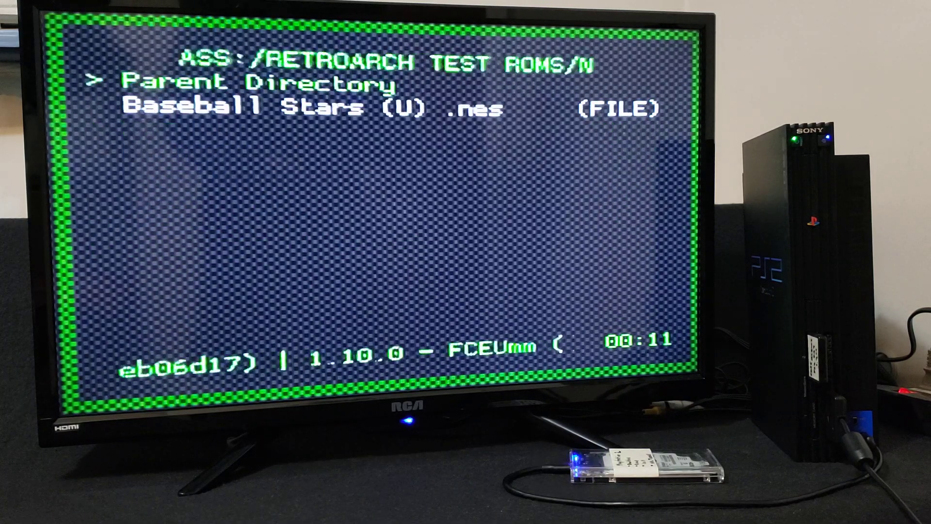
Launch Baseball Stars (U).nes and open the Quick Menu with F1.
key(Down)
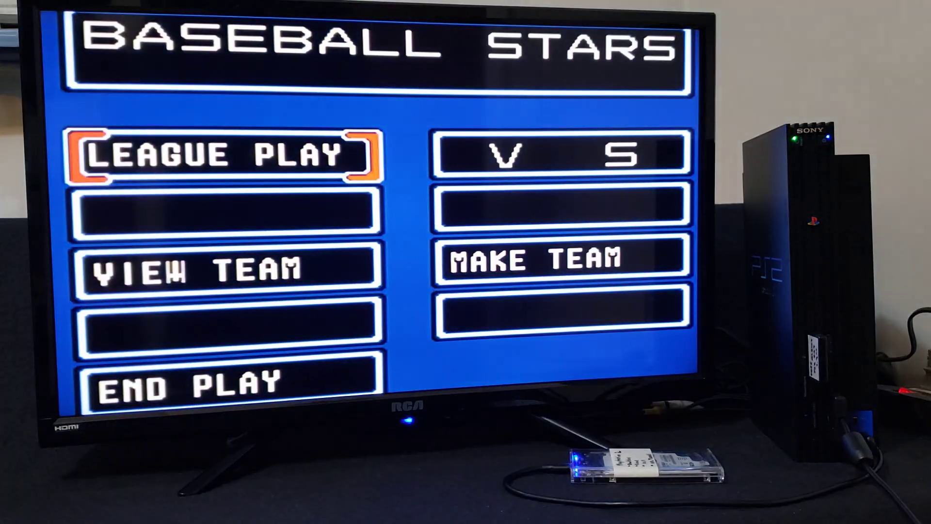
key(F1)
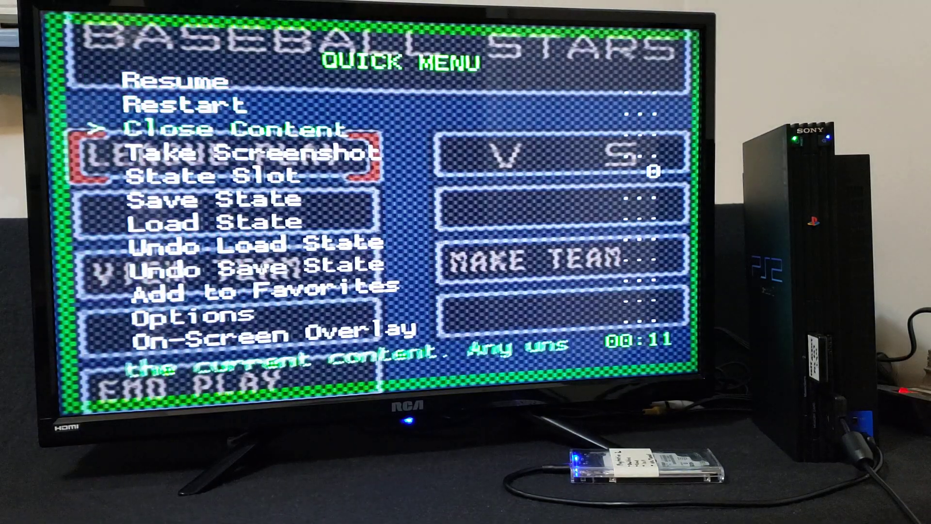